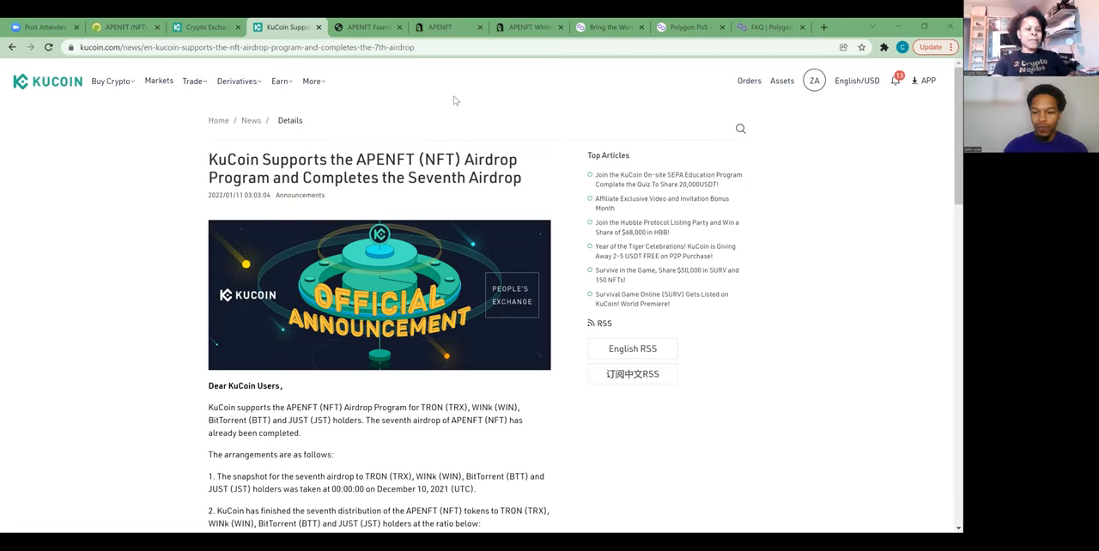
mouse_move(529, 82)
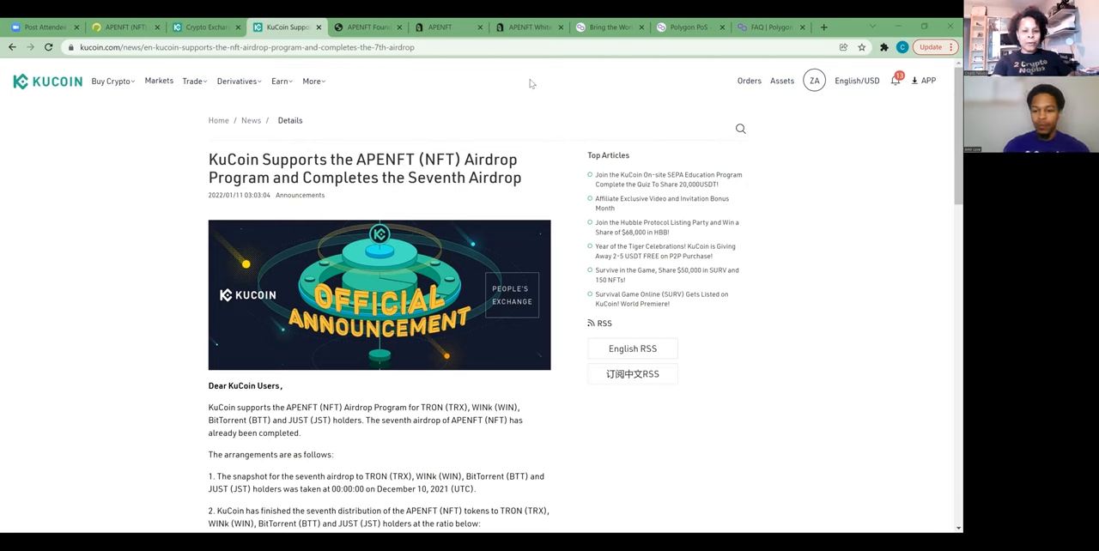
mouse_move(507, 101)
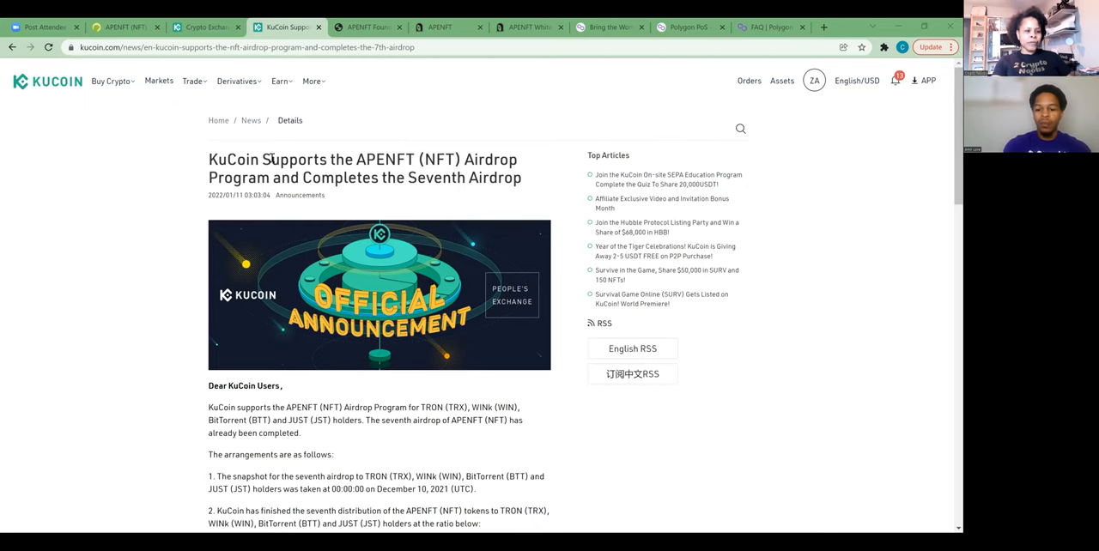
mouse_move(587, 113)
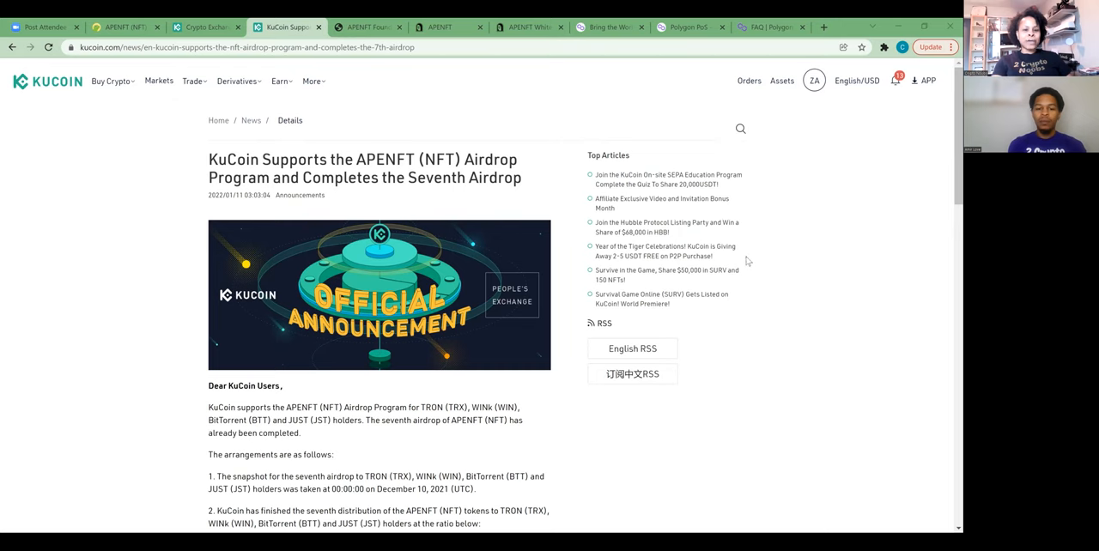
- Scroll the KuCoin notice to the airdrop ratios, monthly schedule and minimum holding requirements
scroll(down, 3)
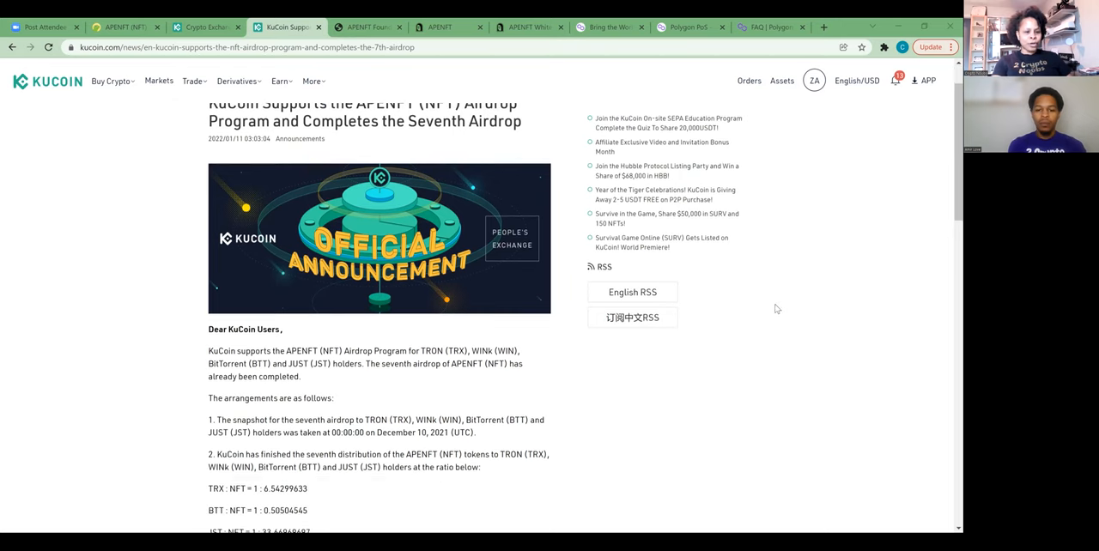
mouse_move(204, 385)
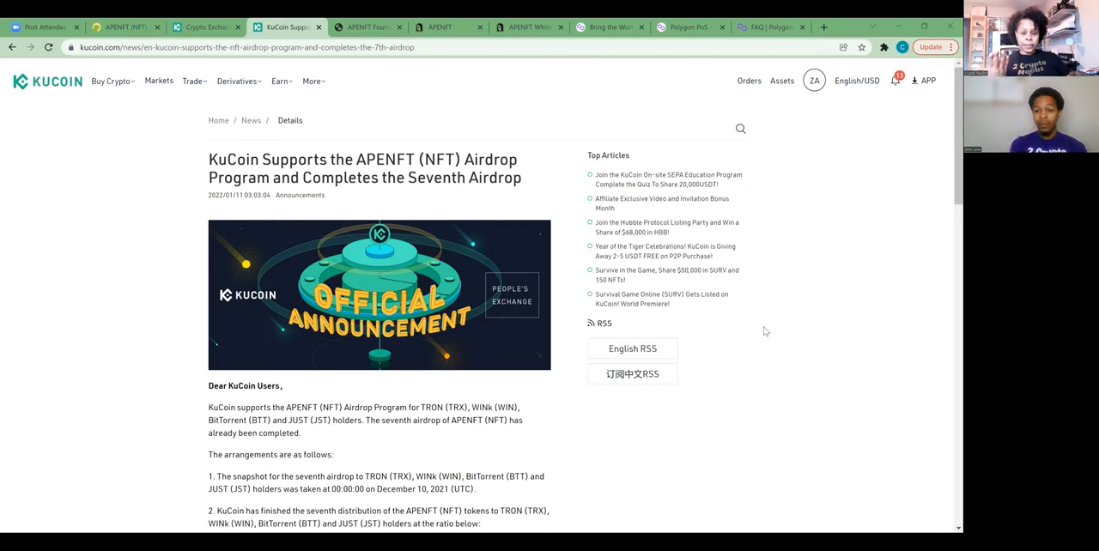
mouse_move(433, 423)
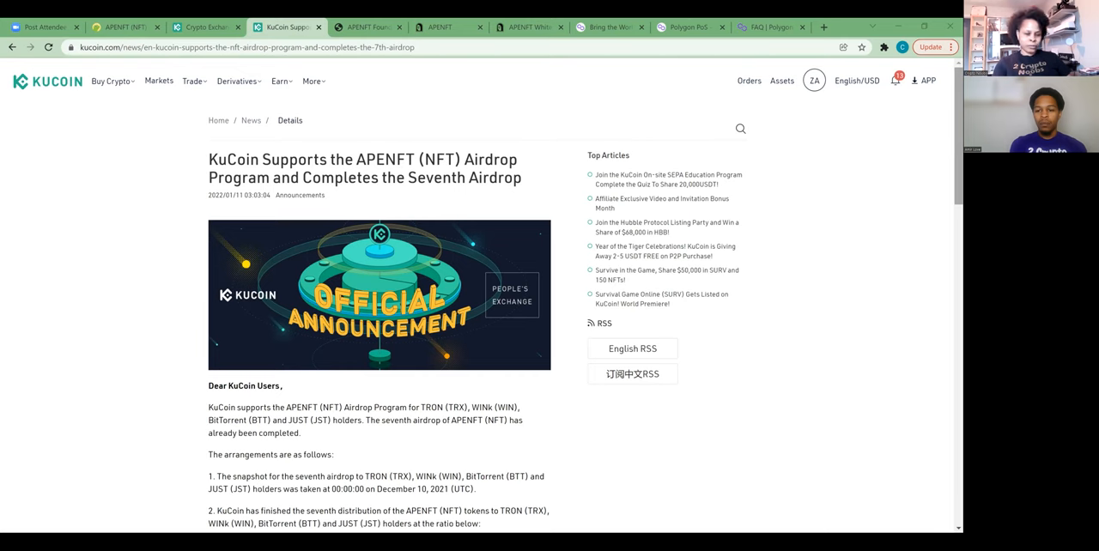
scroll(down, 3)
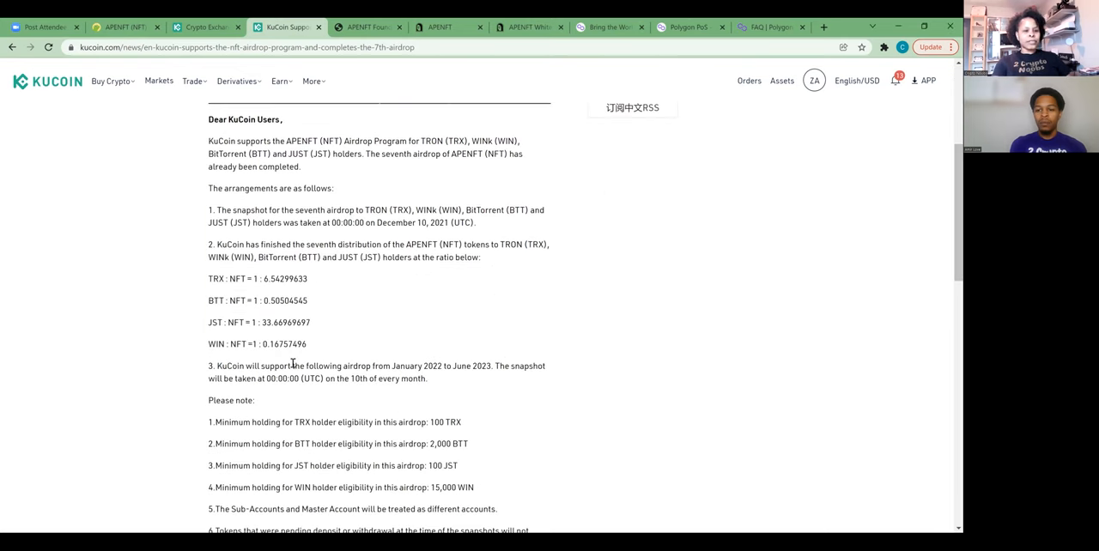
mouse_move(318, 296)
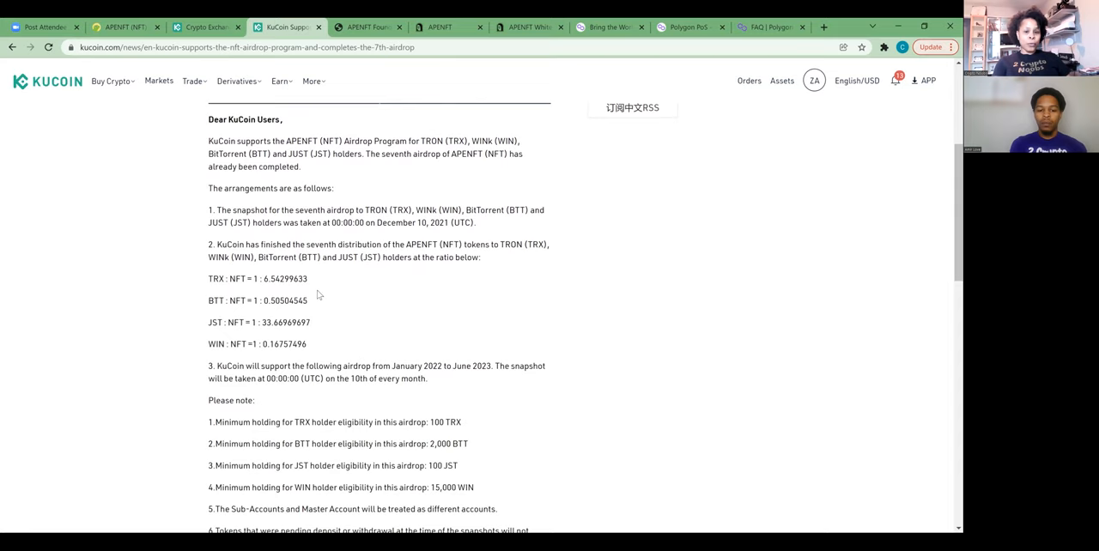
mouse_move(319, 301)
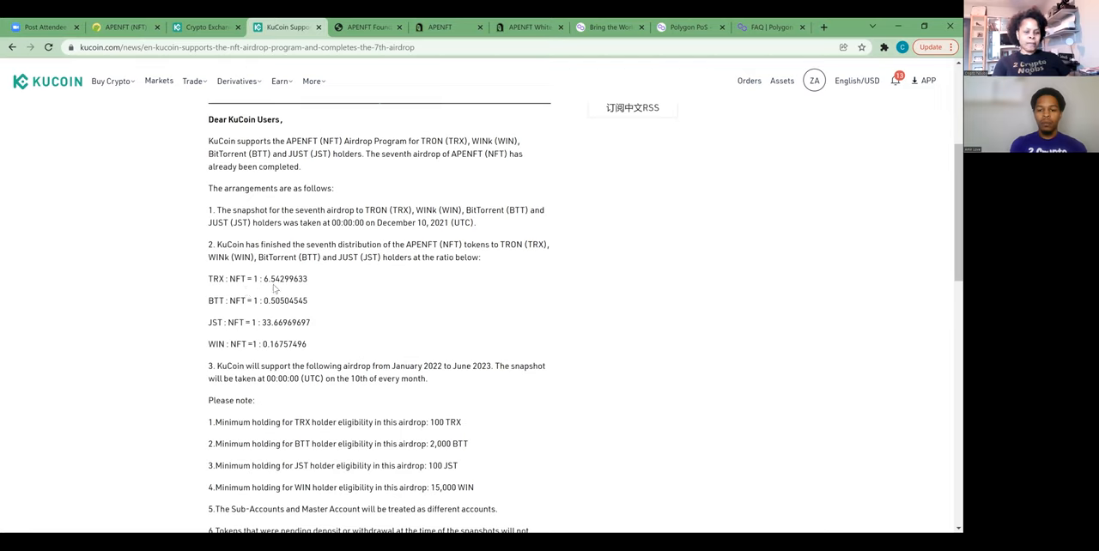
mouse_move(457, 329)
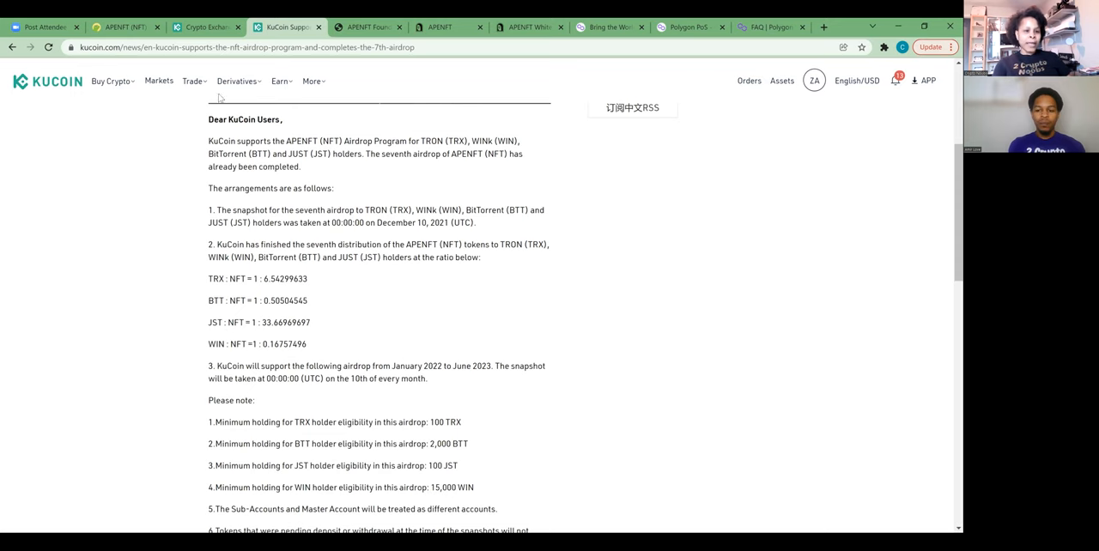
- Switch to the Medium post on the APENFT Foundation adjusting its airdrop strategy
click(368, 28)
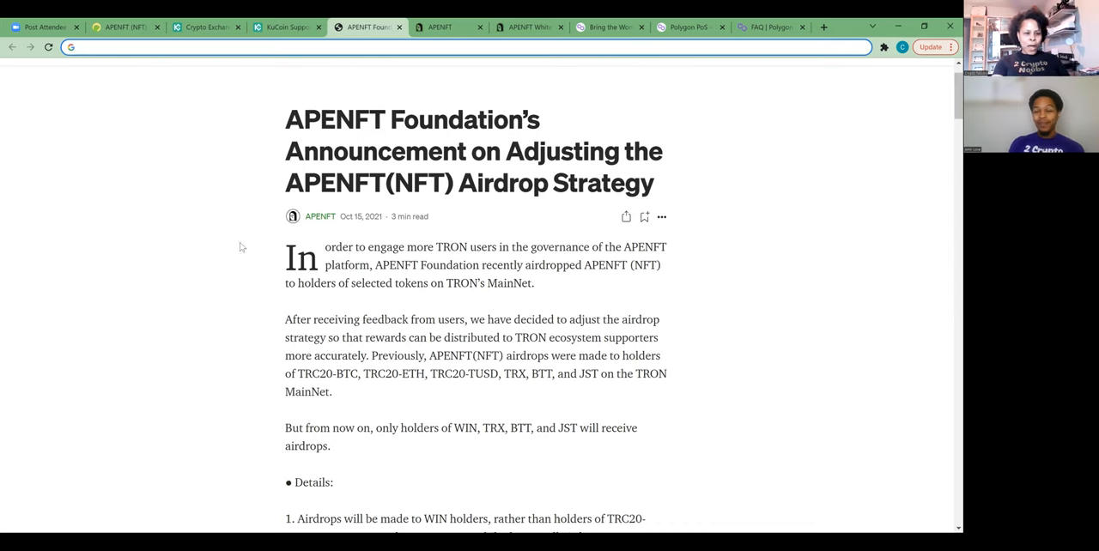
mouse_move(639, 244)
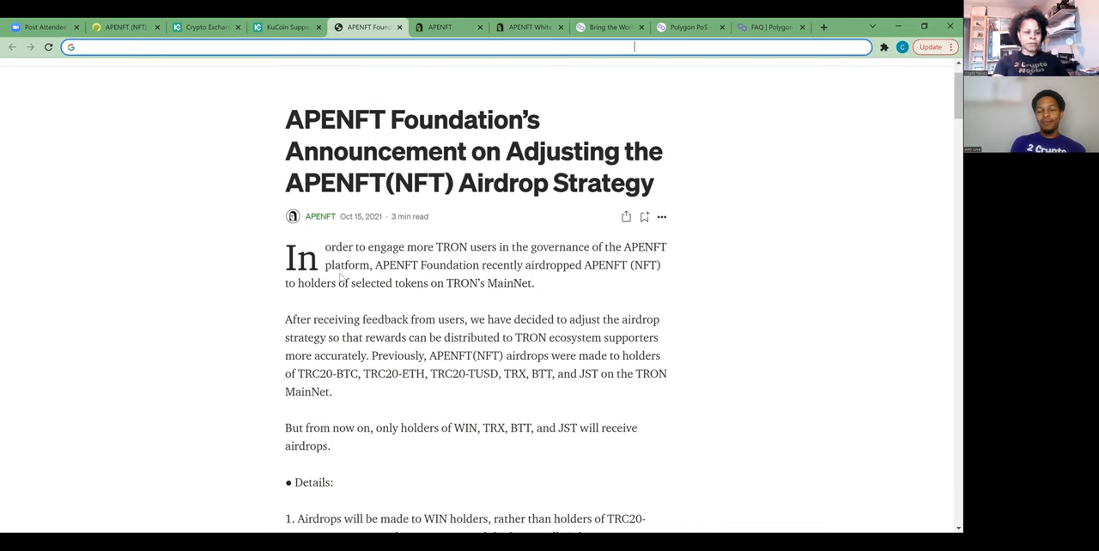
mouse_move(529, 247)
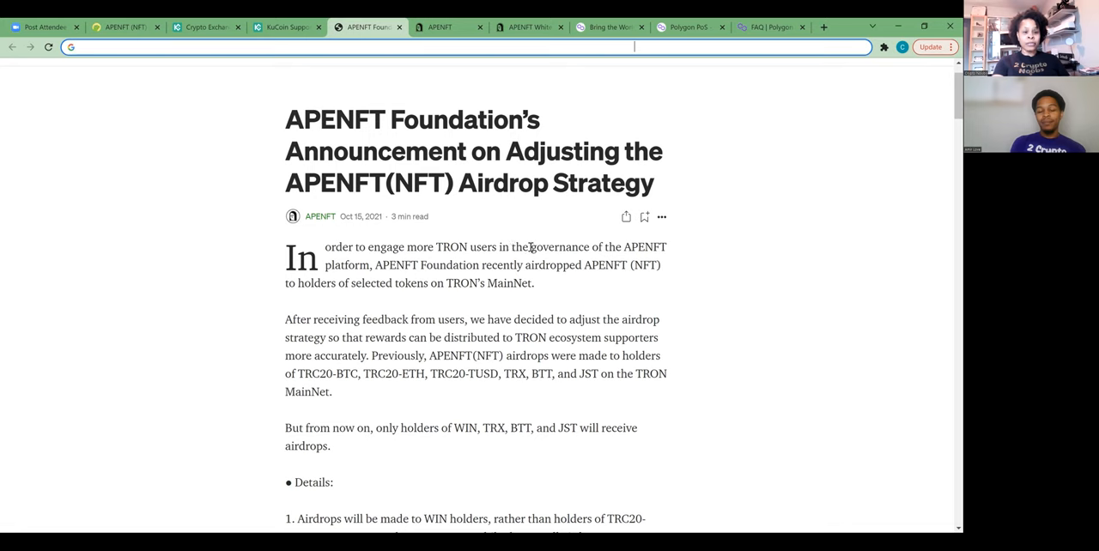
mouse_move(686, 256)
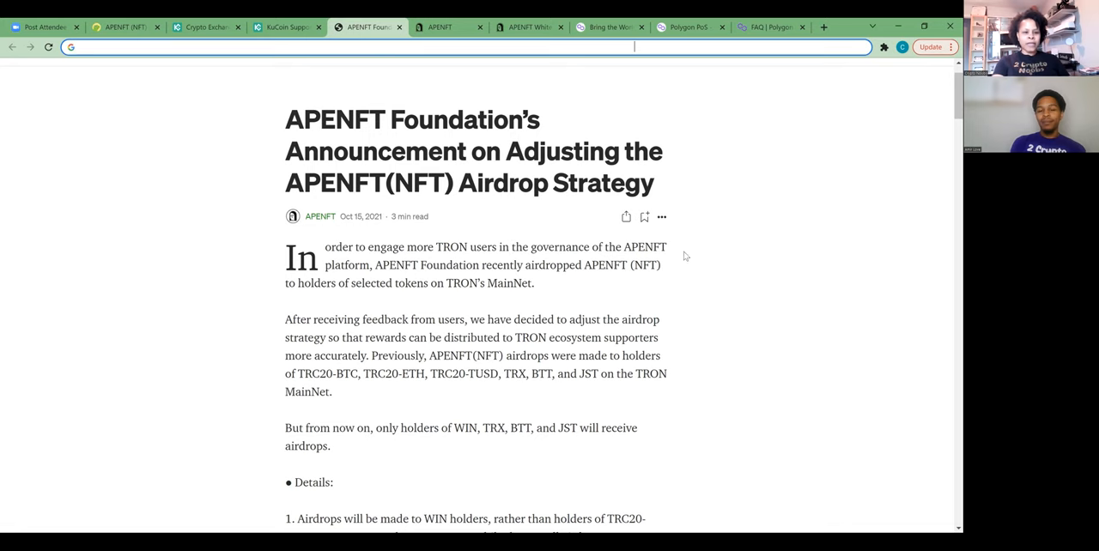
- Switch to the APENFT White Paper PDF and scroll toward the About APENFT section on page 14
click(529, 28)
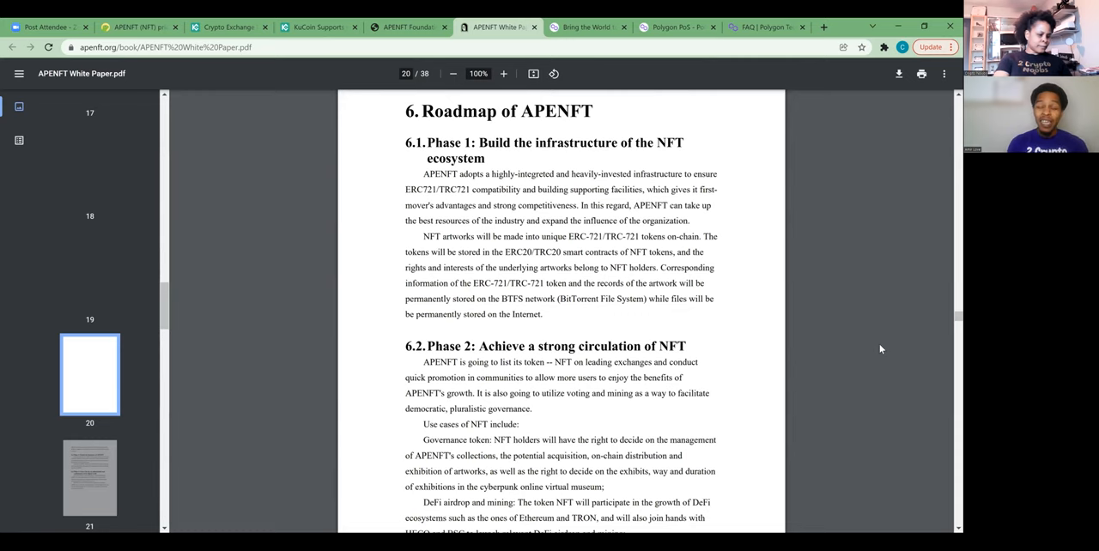
mouse_move(869, 343)
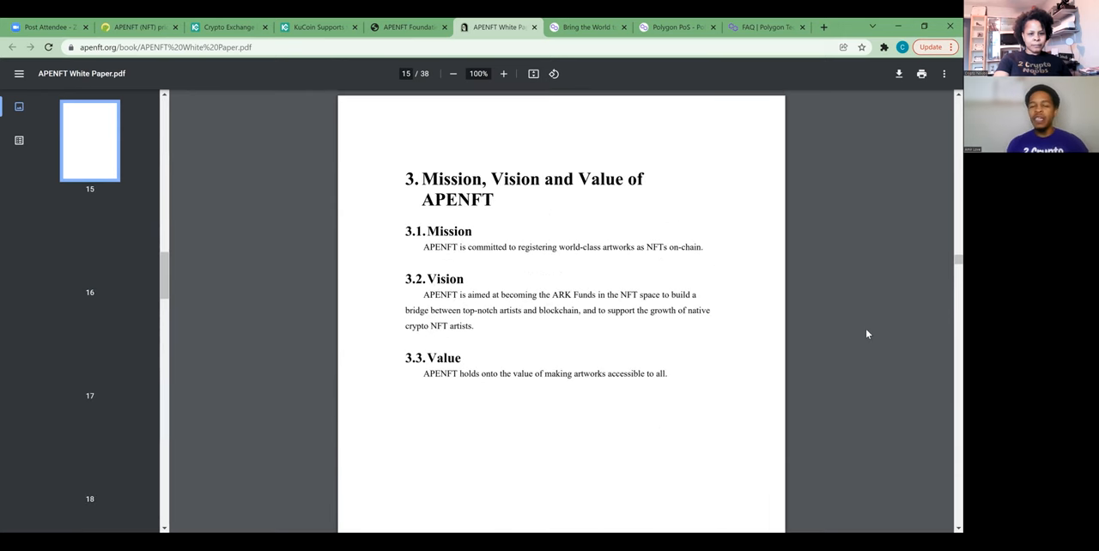
scroll(up, 3)
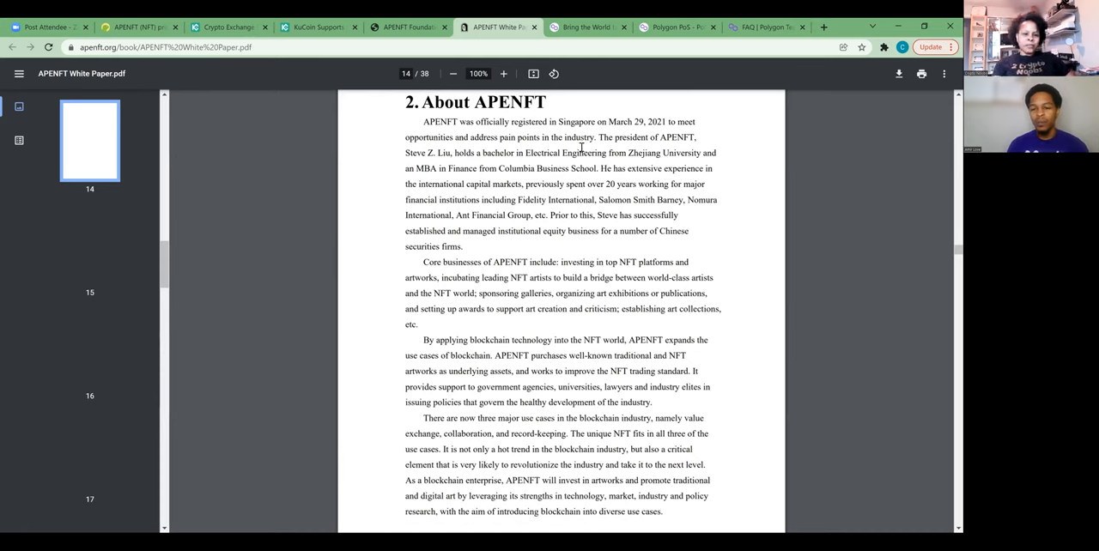
mouse_move(708, 179)
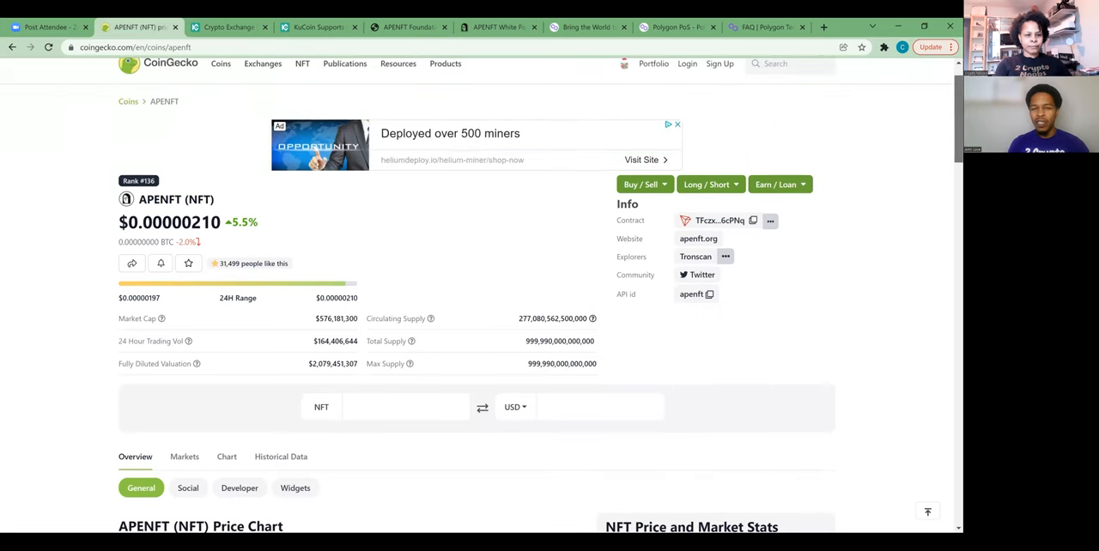
scroll(down, 3)
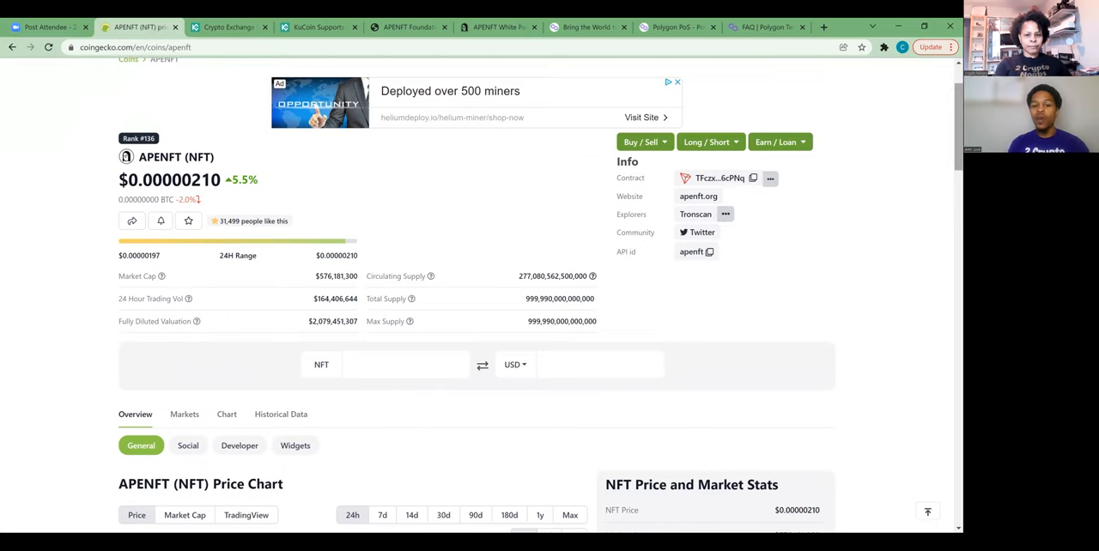
scroll(down, 3)
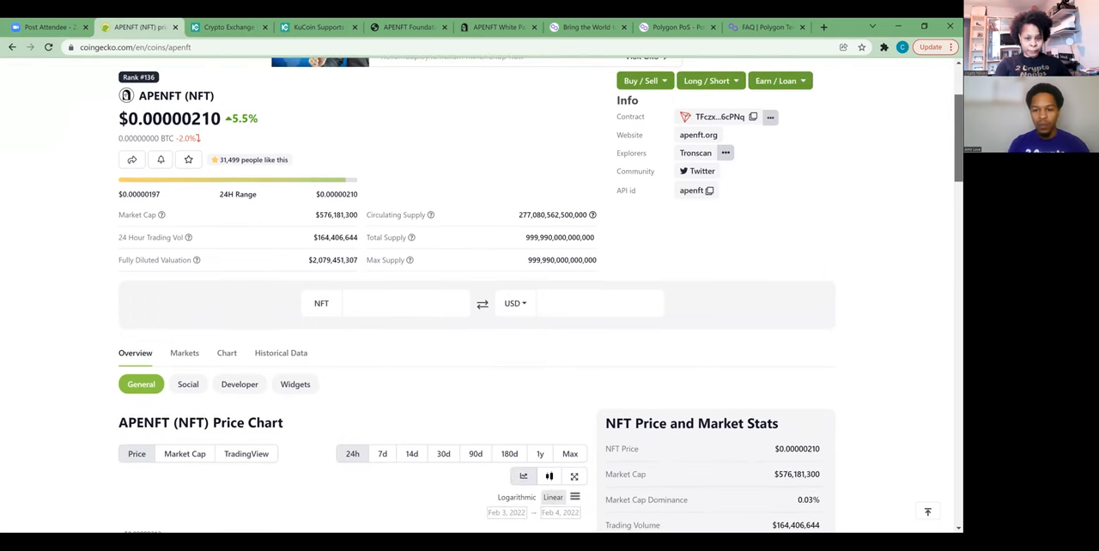
scroll(down, 3)
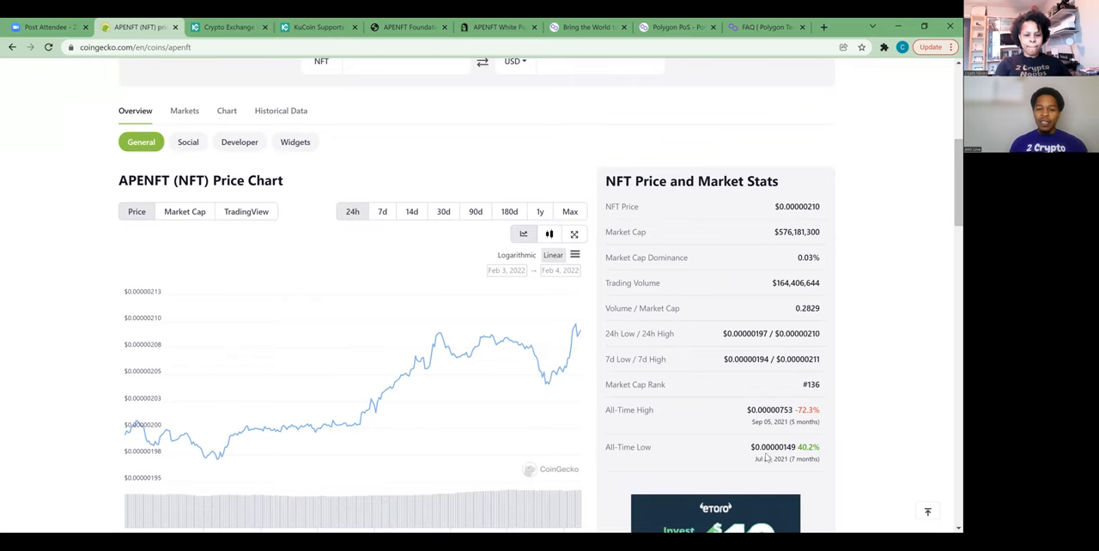
mouse_move(769, 450)
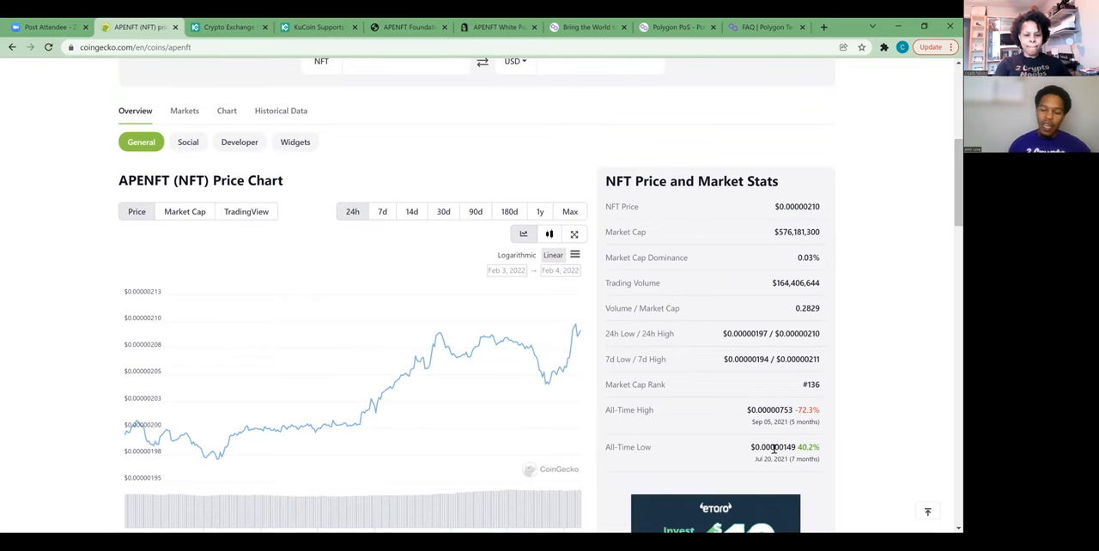
scroll(up, 3)
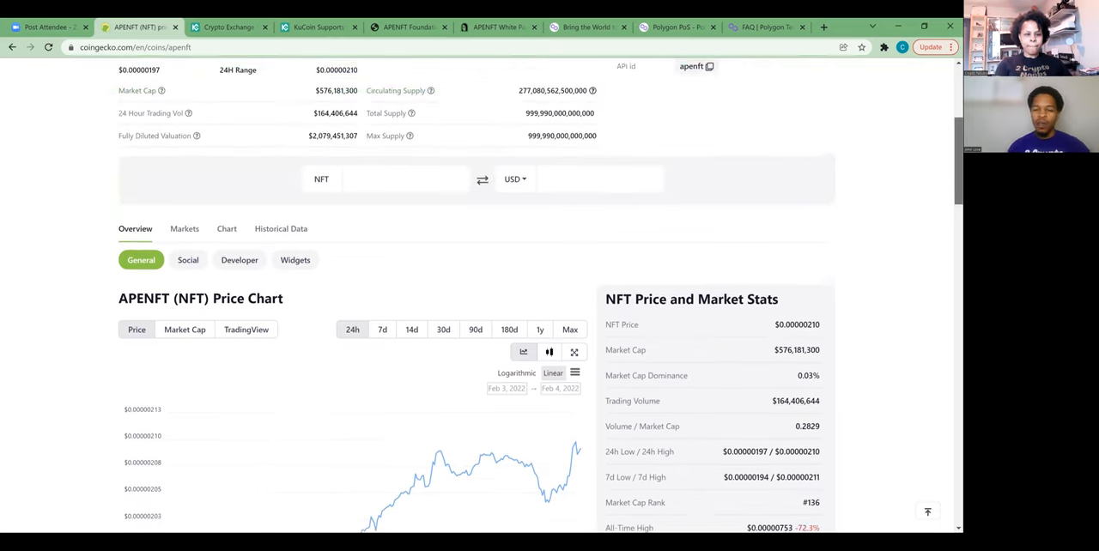
scroll(up, 3)
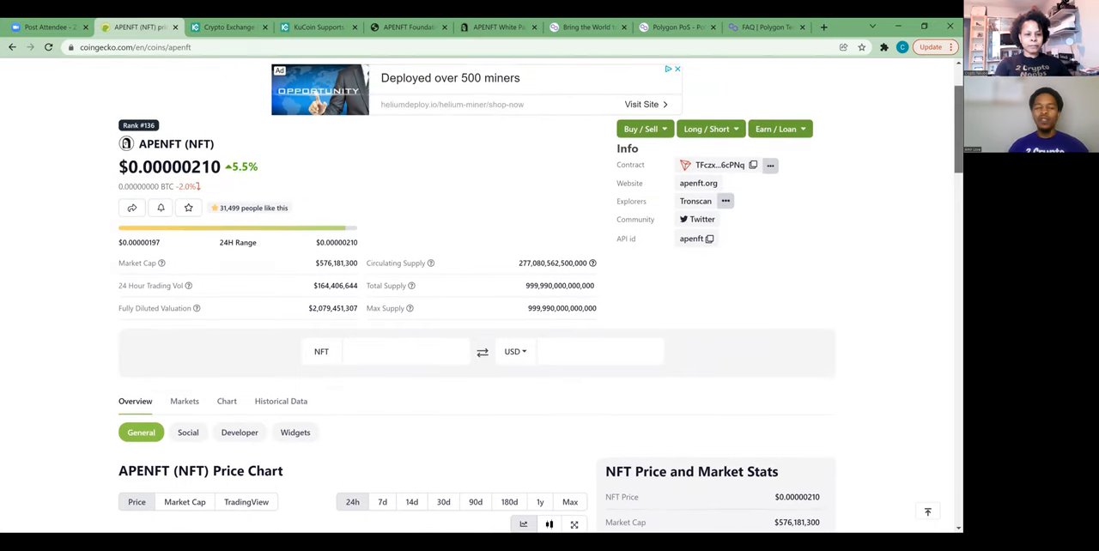
scroll(down, 3)
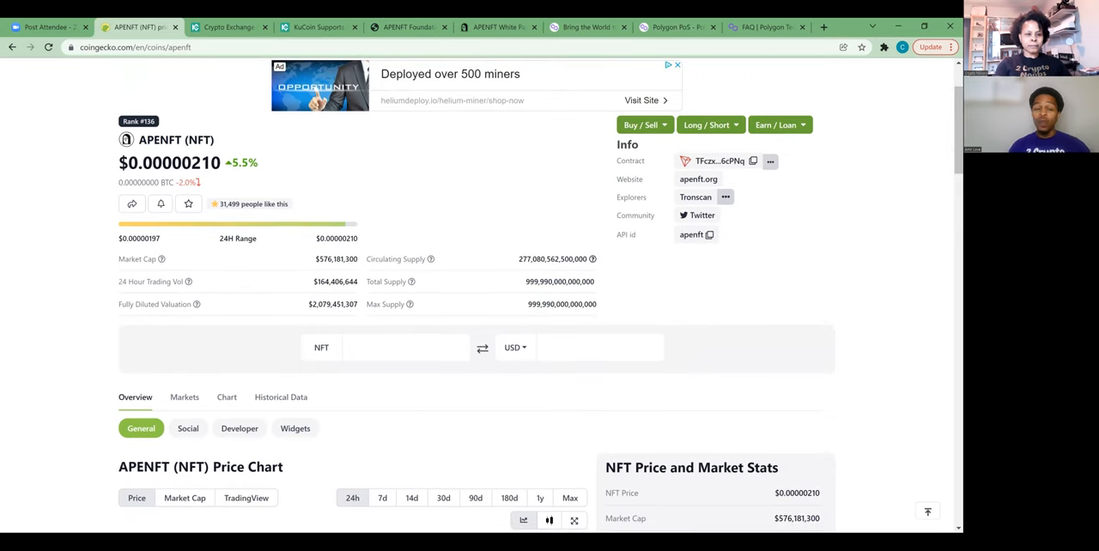
mouse_move(814, 307)
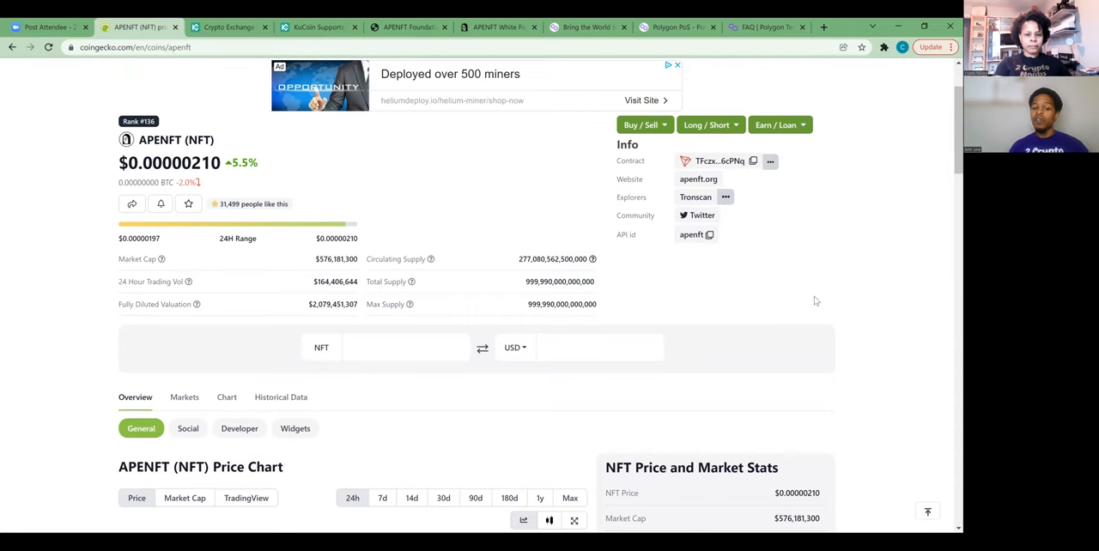
mouse_move(818, 297)
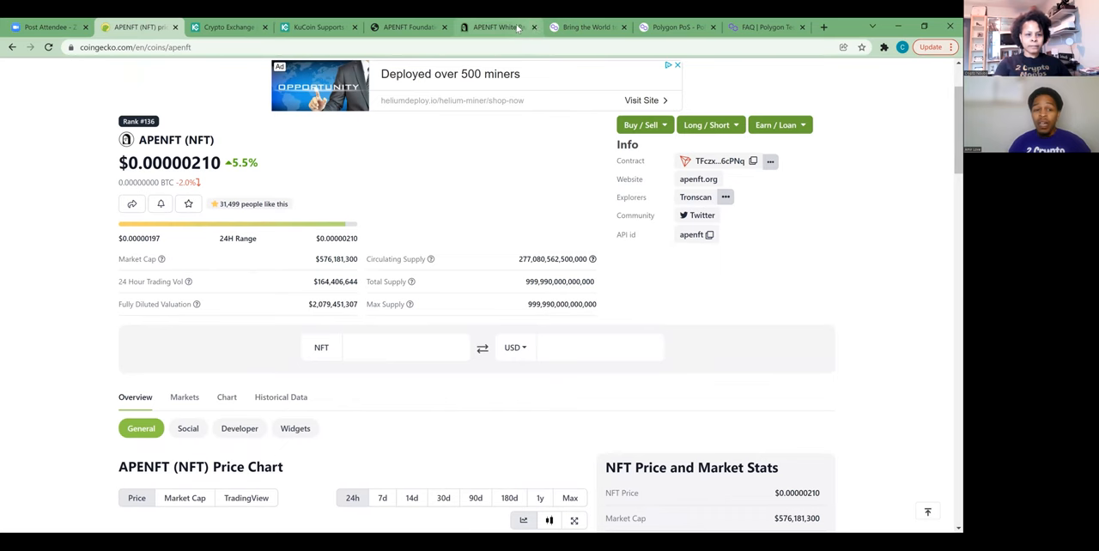
mouse_move(498, 28)
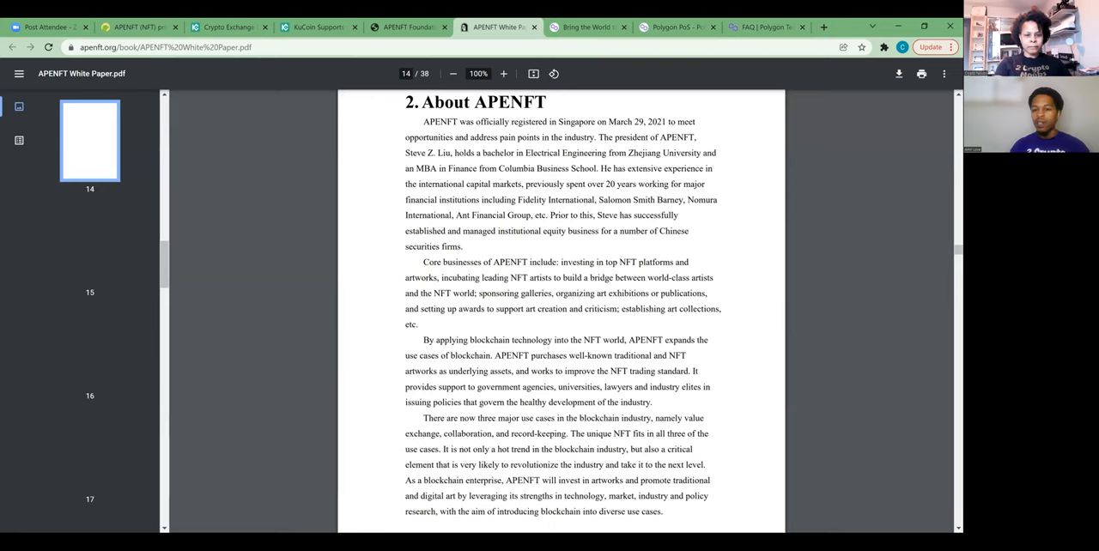
- Scroll past About APENFT and jump to page 22's governance token NFT section
scroll(down, 3)
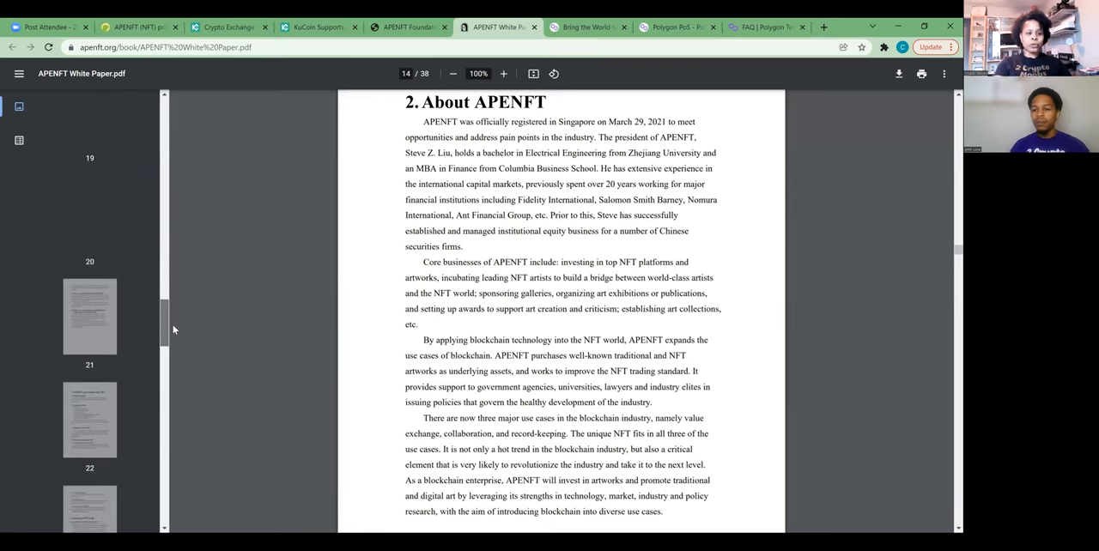
scroll(down, 3)
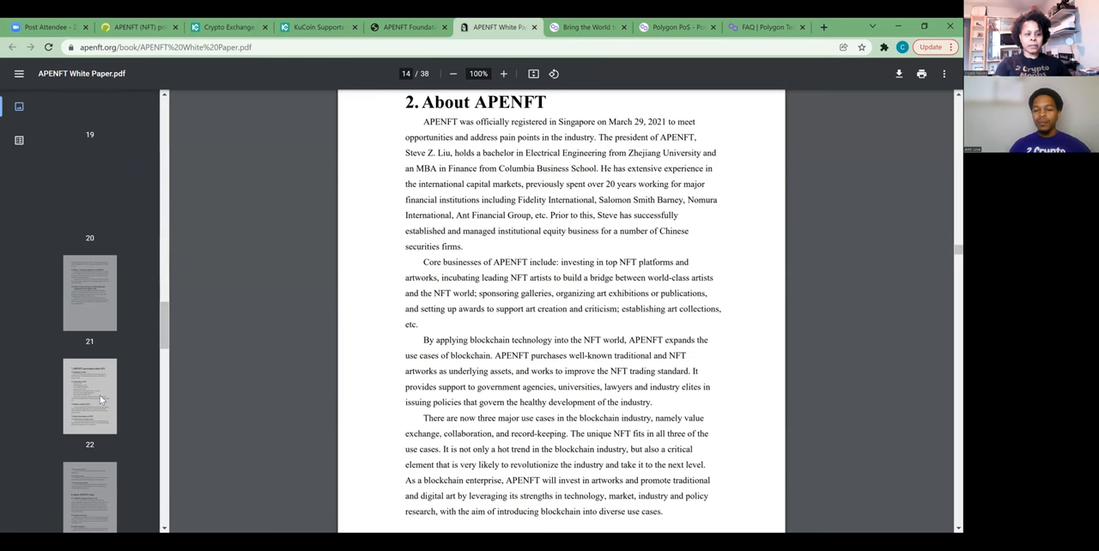
click(89, 395)
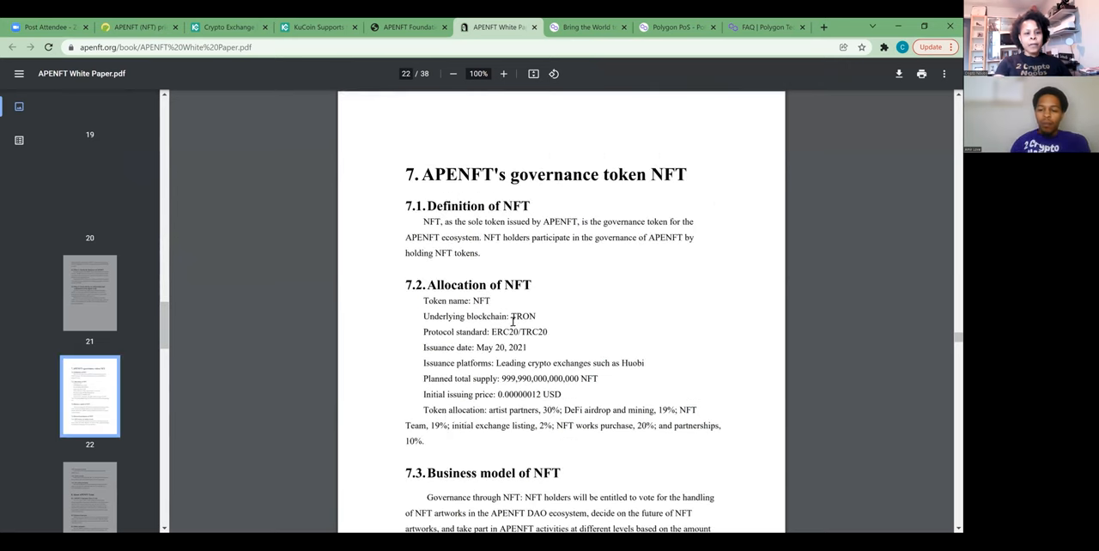
mouse_move(872, 267)
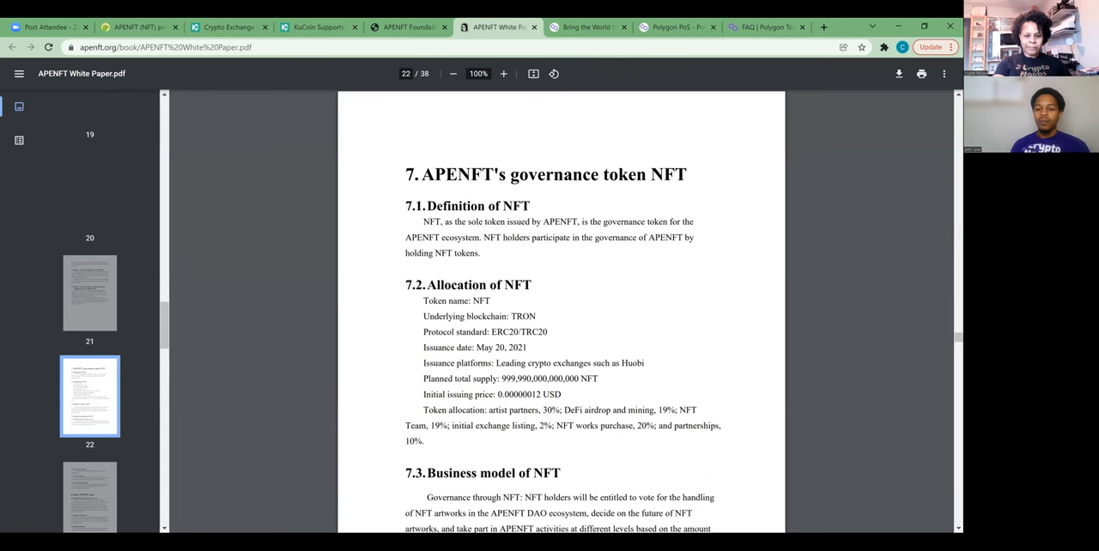
- Scroll through section 7's reward mechanisms and team pages back toward the page 19 roadmap
scroll(down, 3)
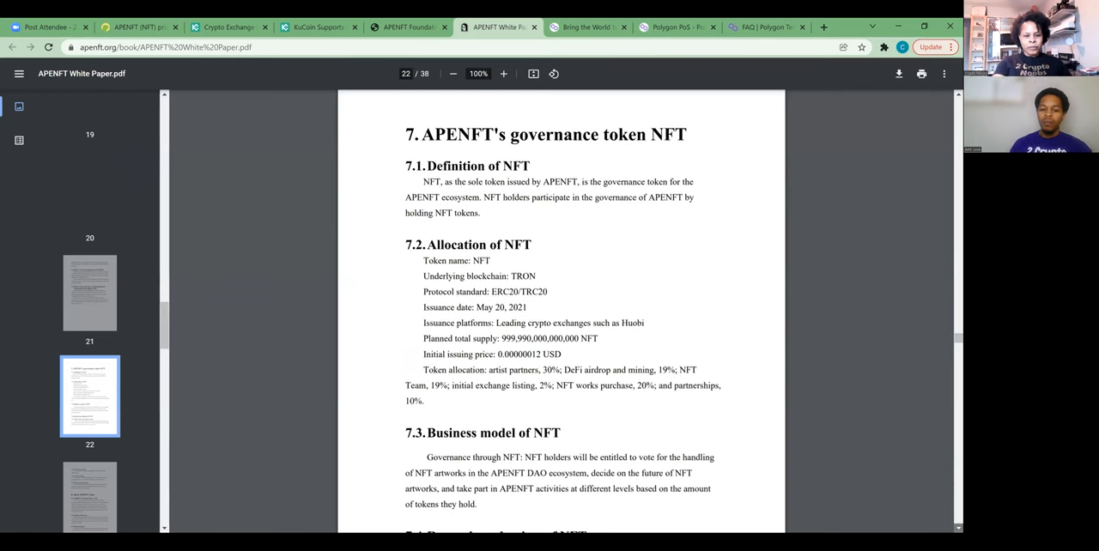
scroll(down, 3)
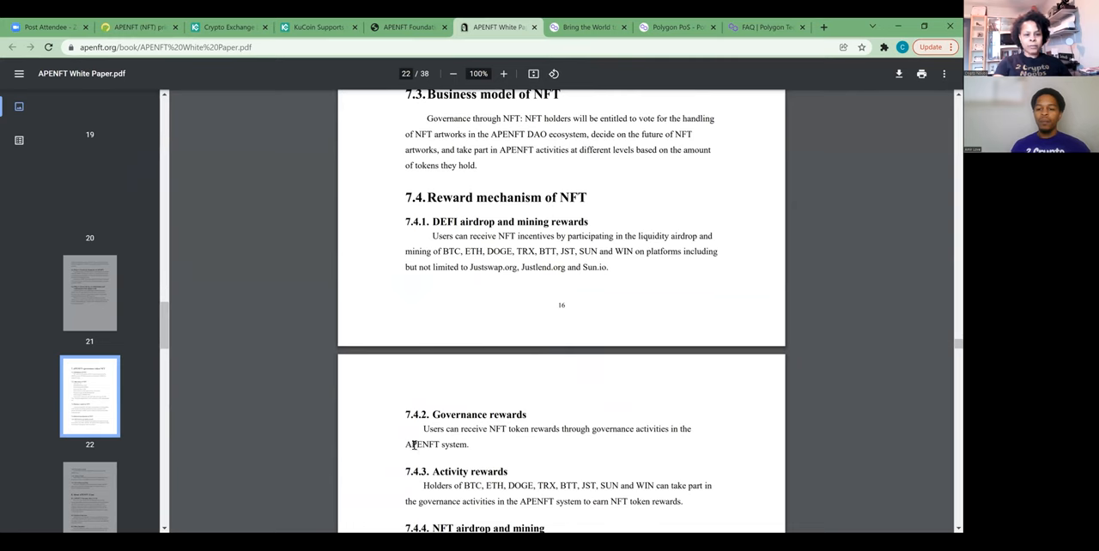
scroll(down, 3)
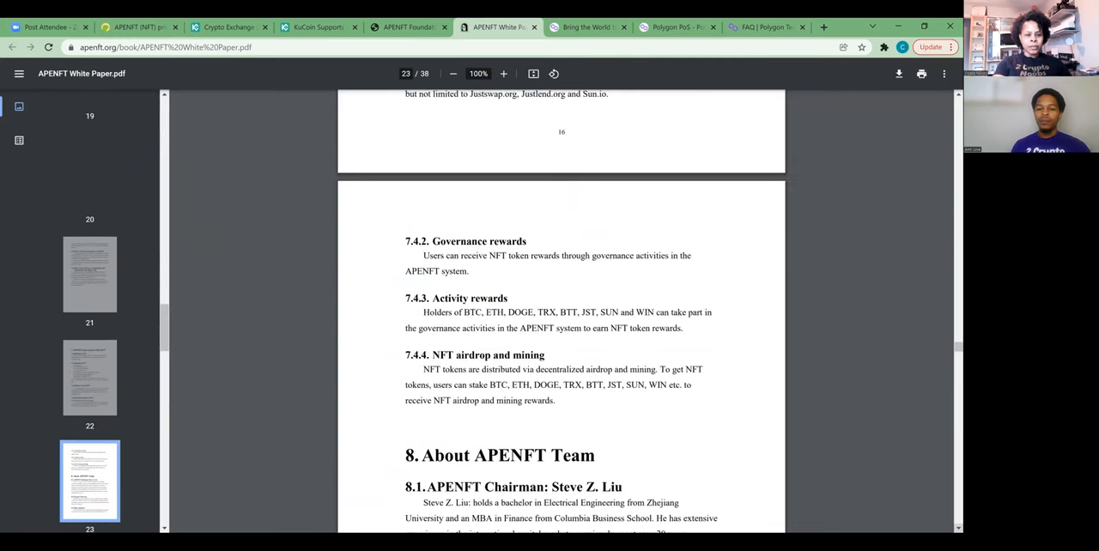
scroll(down, 3)
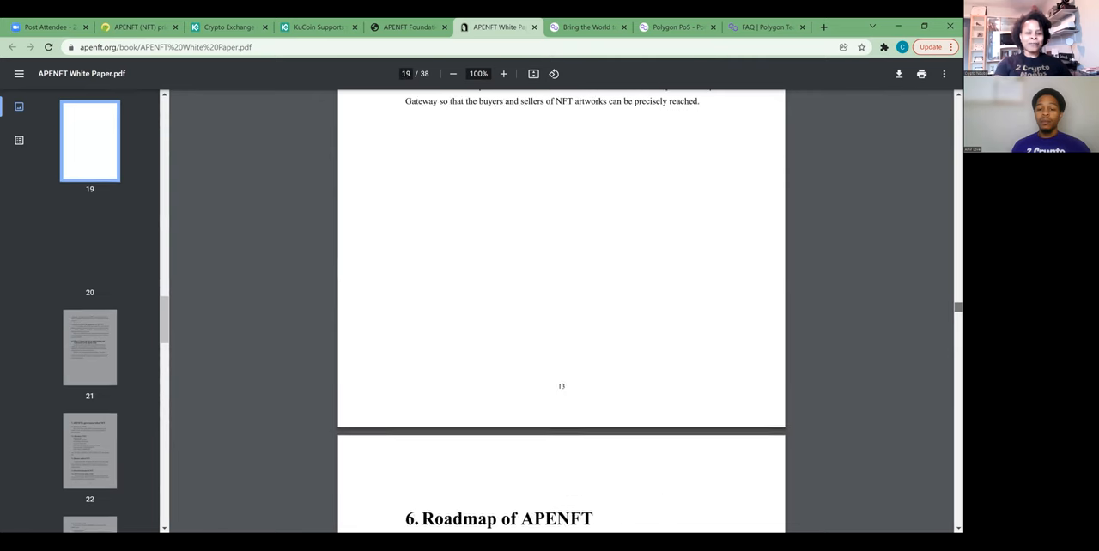
- Scroll through roadmap Phases 1–4 on pages 20–21 to page 22's governance token NFT definition
scroll(down, 3)
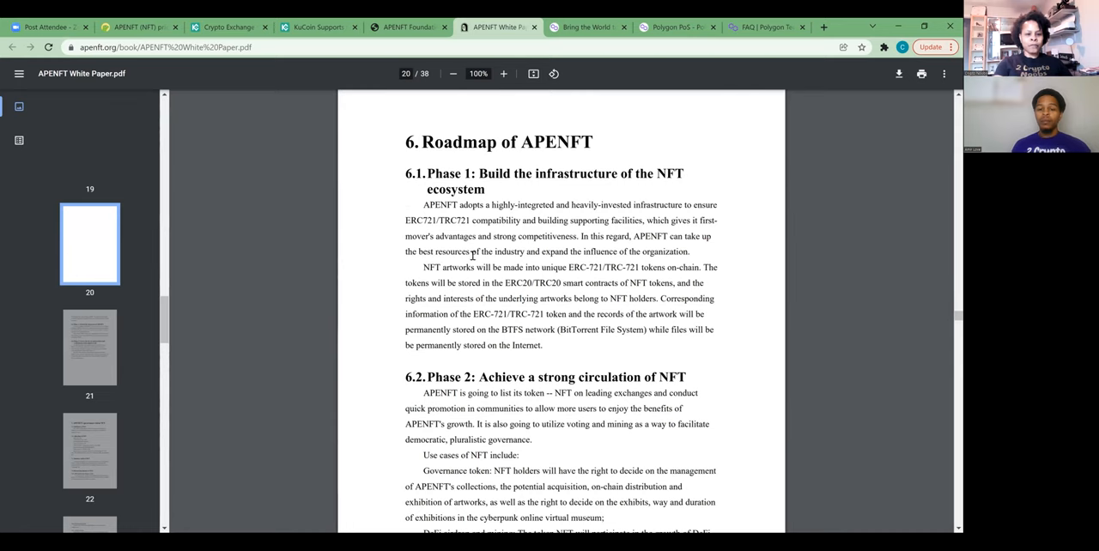
mouse_move(649, 175)
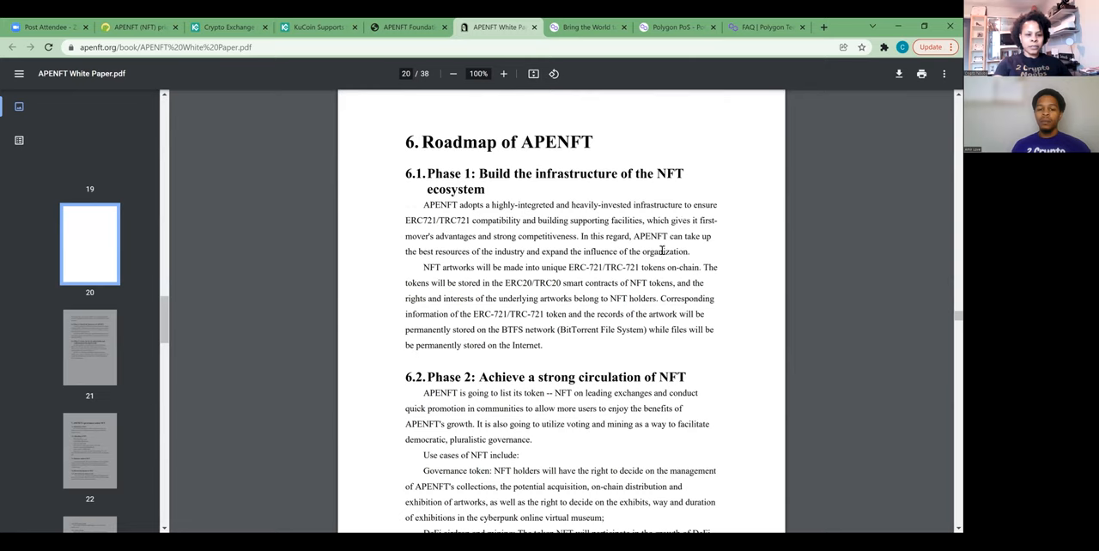
mouse_move(542, 390)
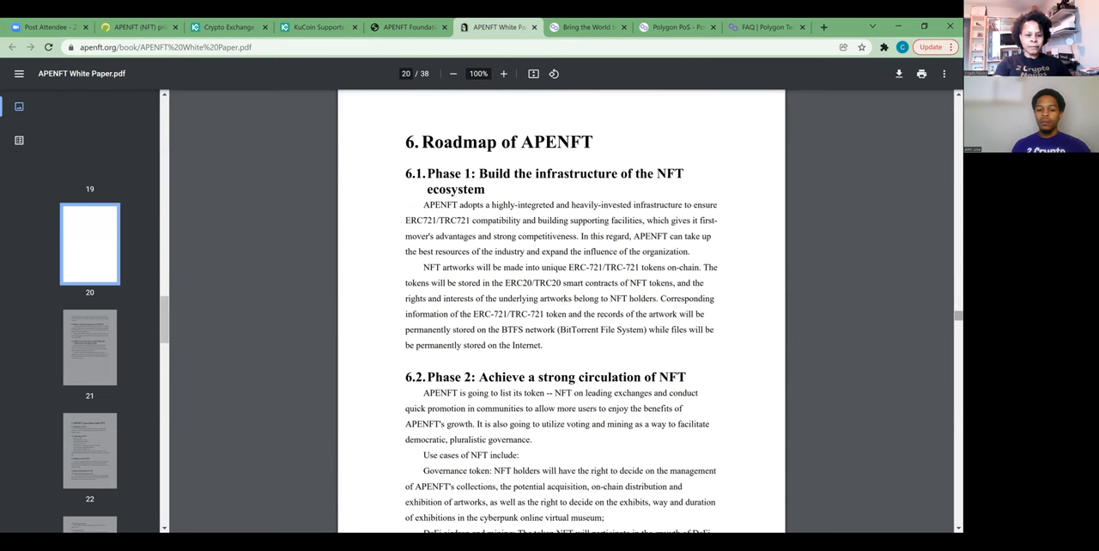
scroll(down, 3)
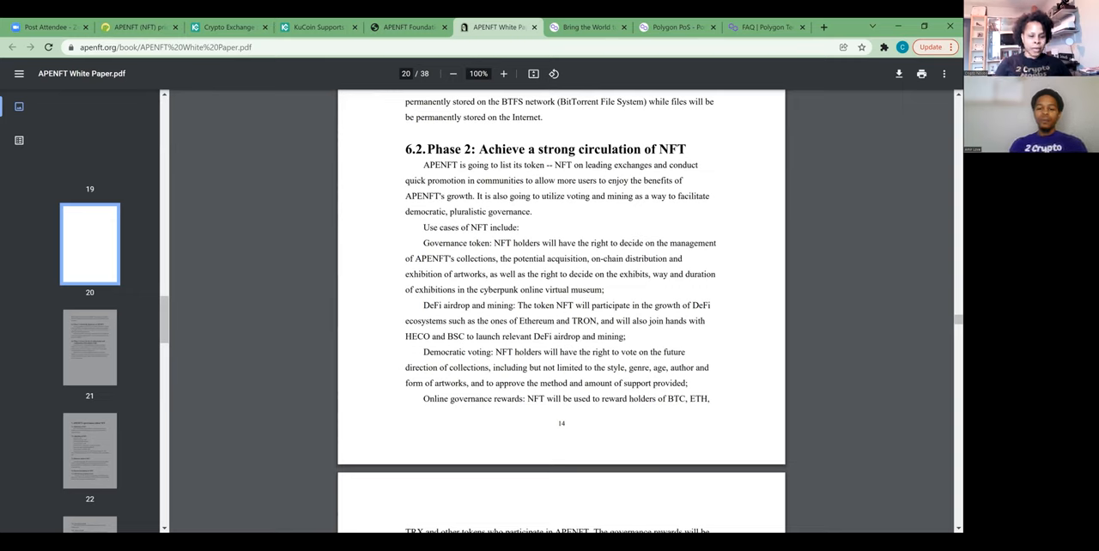
mouse_move(848, 358)
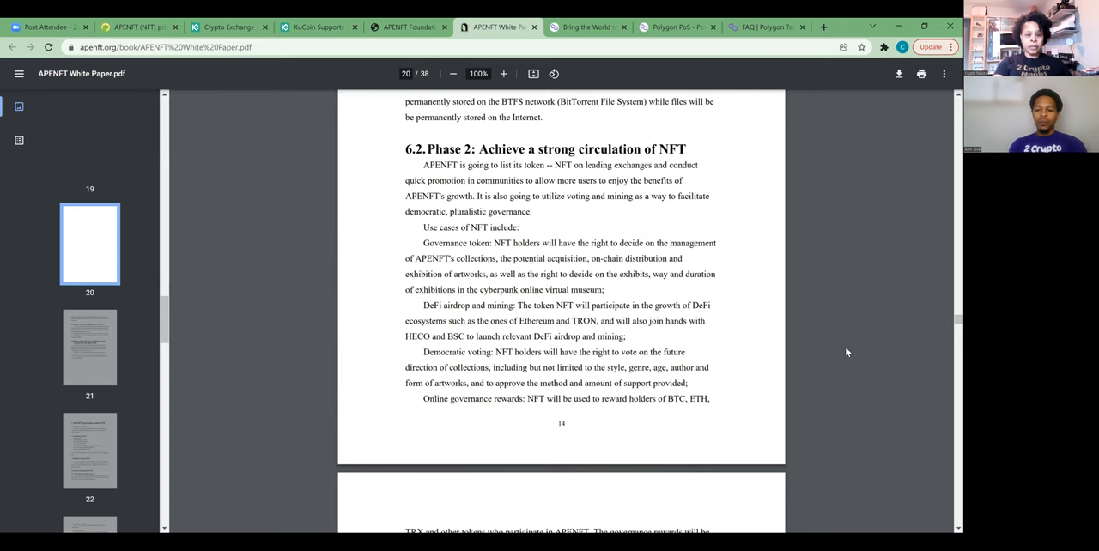
scroll(down, 3)
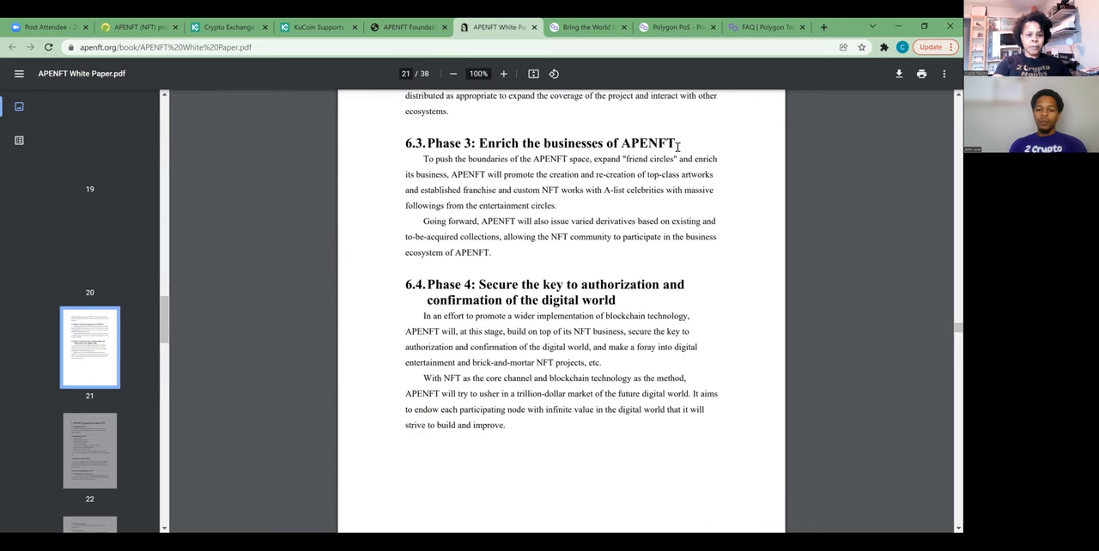
scroll(down, 3)
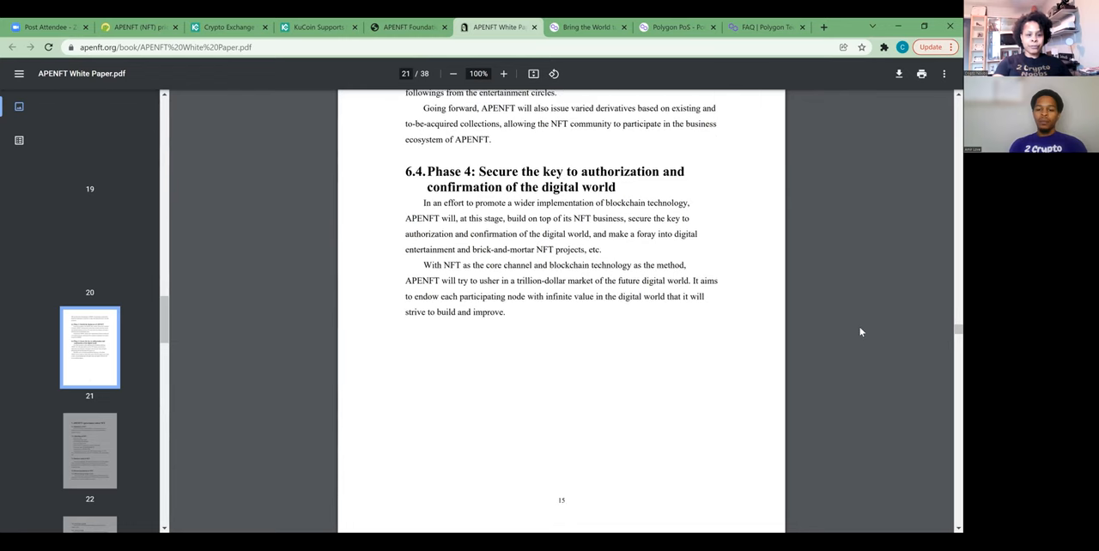
mouse_move(674, 178)
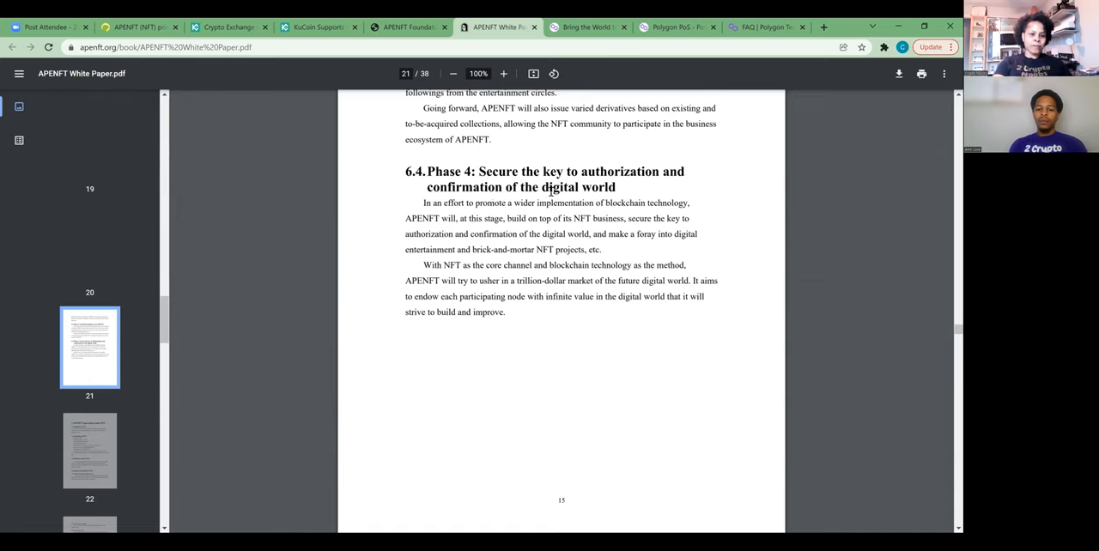
mouse_move(577, 354)
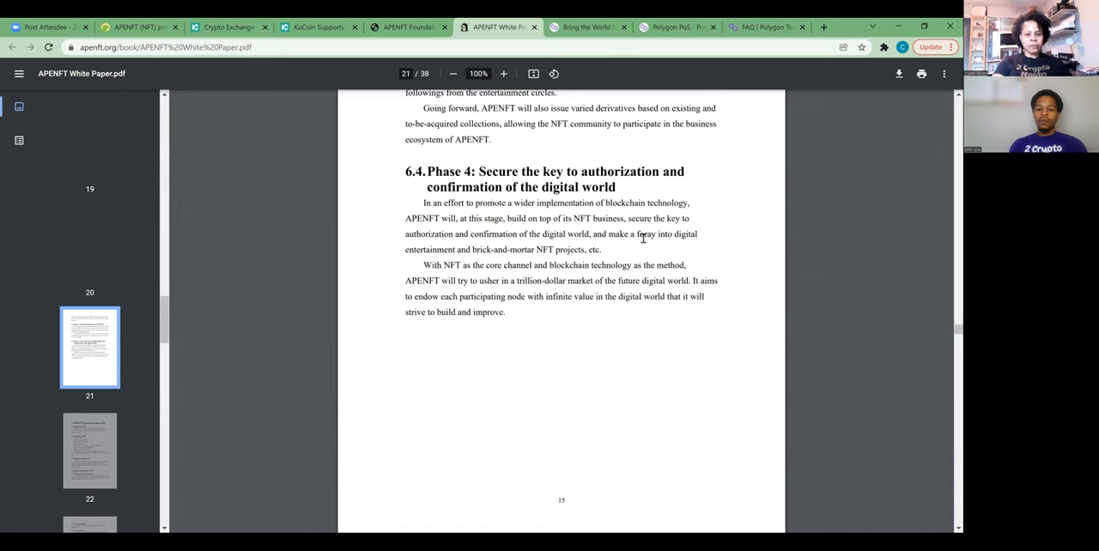
scroll(down, 3)
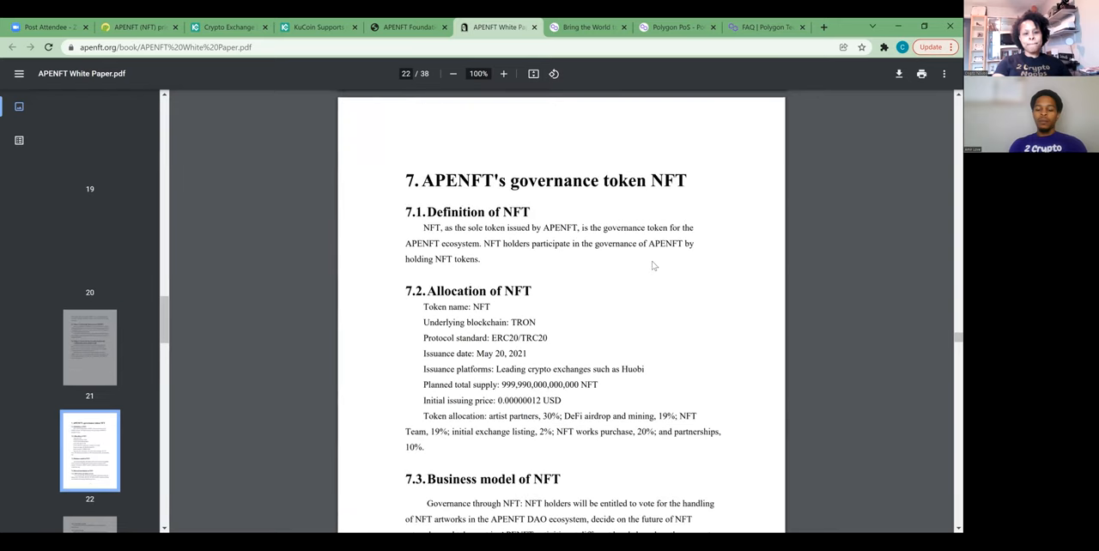
- Scroll past sections 7.1–7.4 to page 23's About APENFT Team heading
scroll(down, 3)
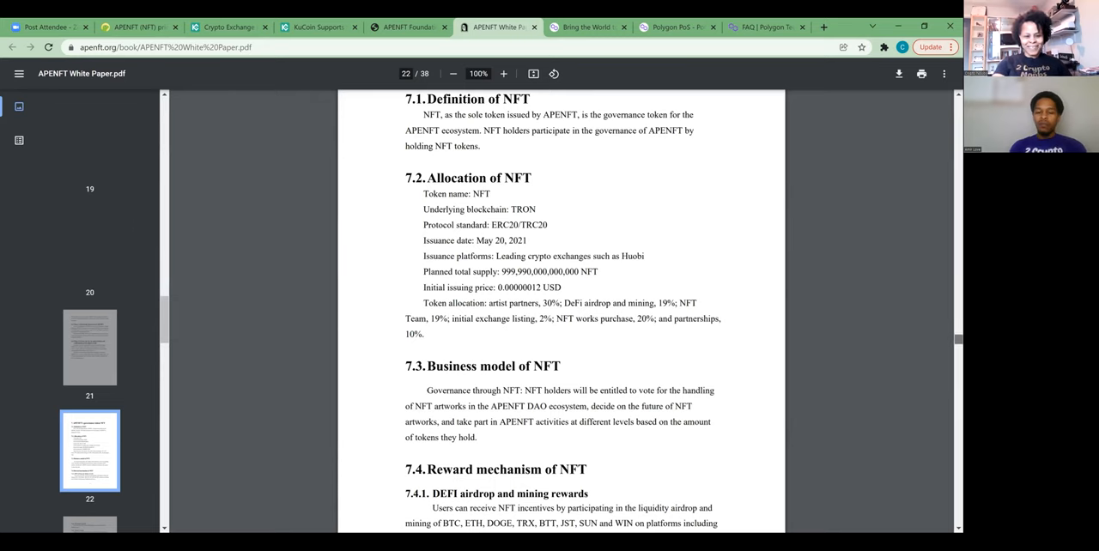
scroll(down, 3)
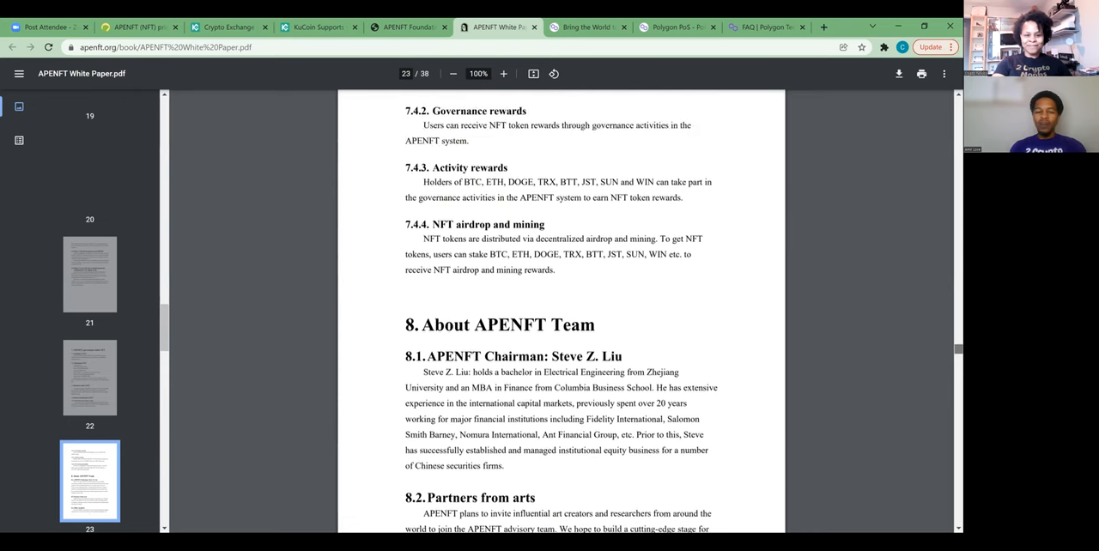
- Scroll through the chairman, arts partners and Other members sections to the top of page 24
scroll(down, 3)
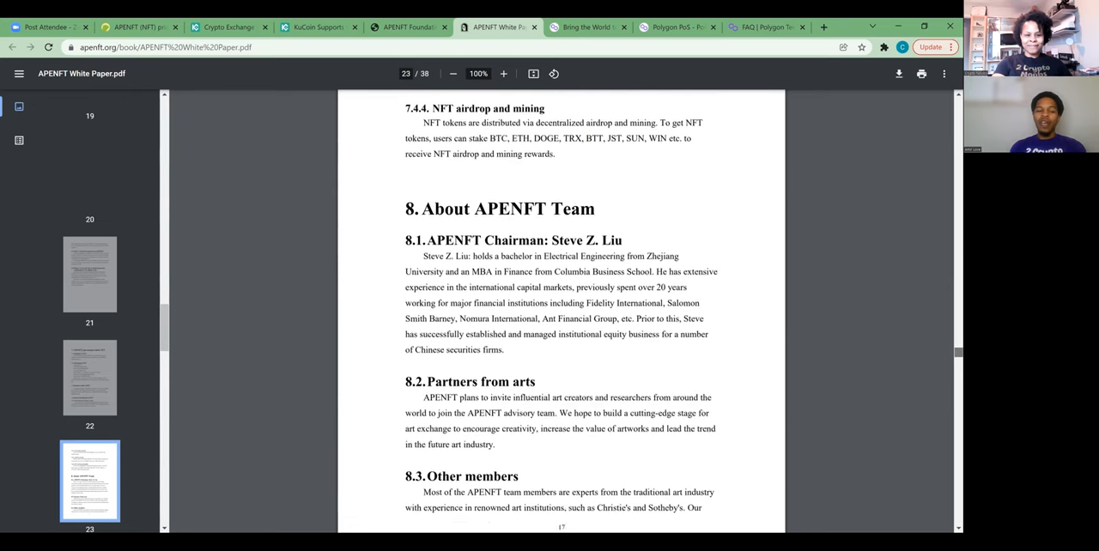
scroll(down, 3)
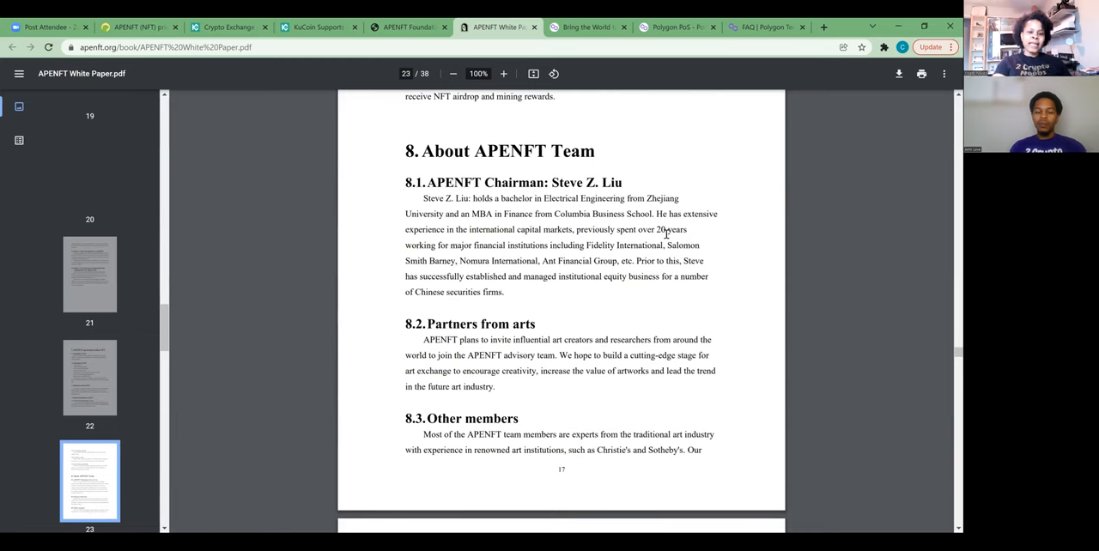
mouse_move(536, 254)
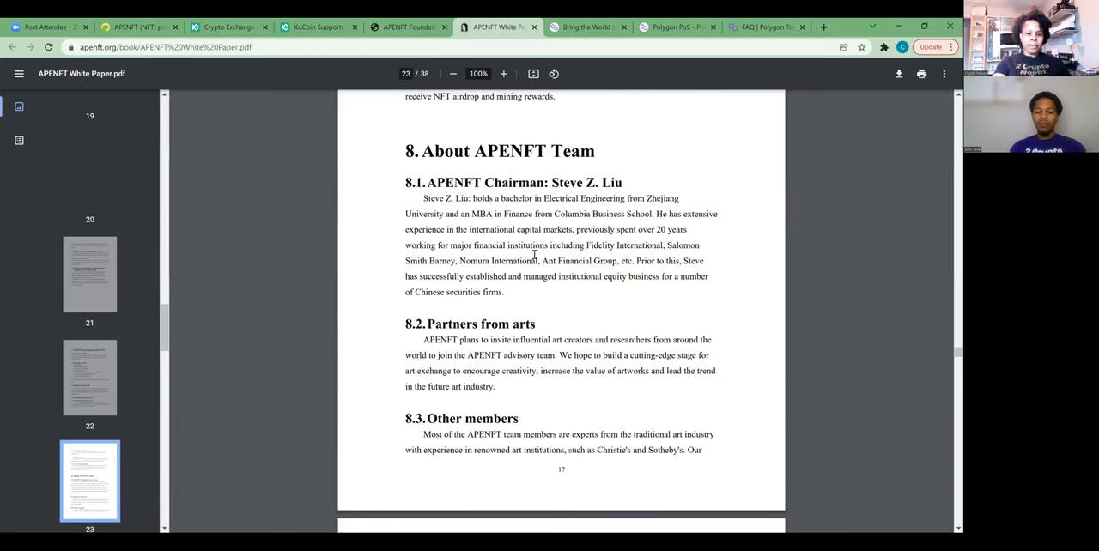
mouse_move(598, 285)
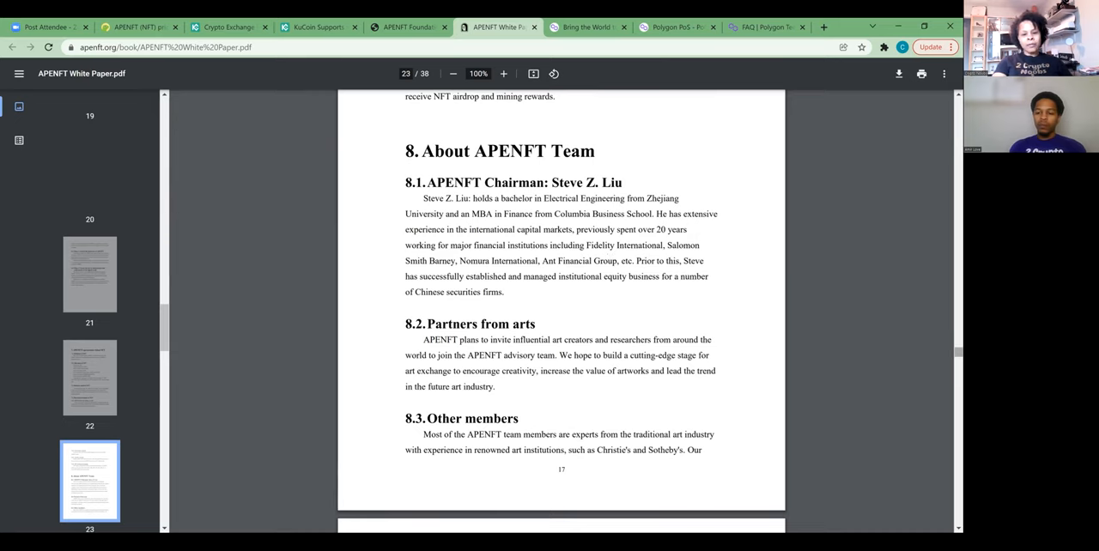
scroll(down, 3)
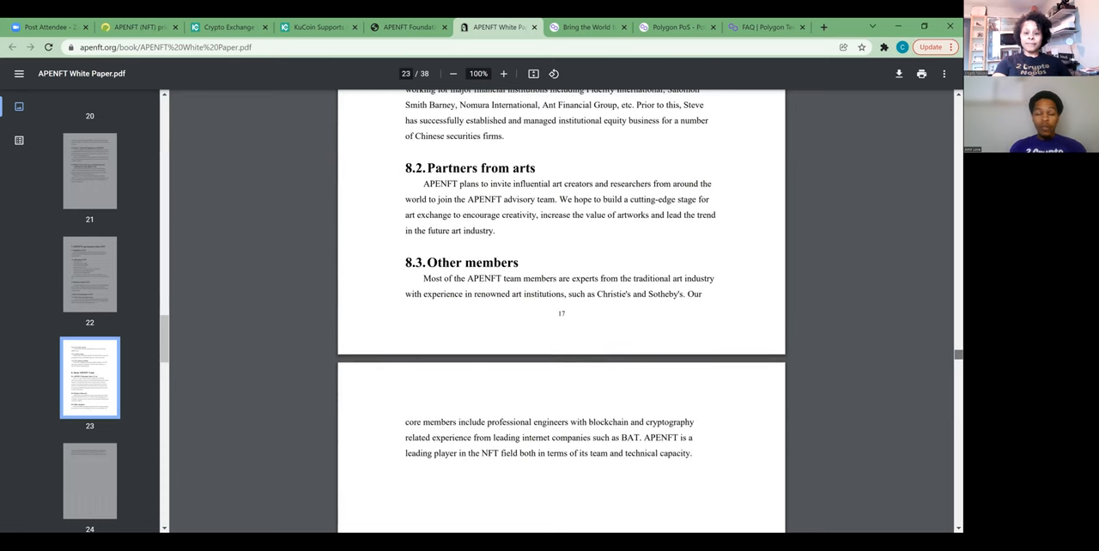
scroll(down, 3)
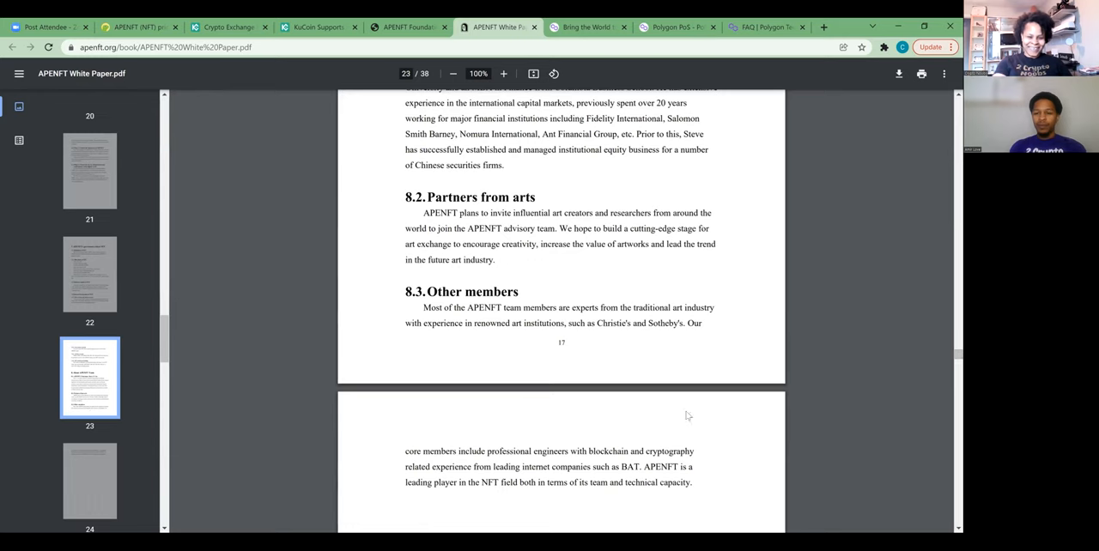
mouse_move(756, 440)
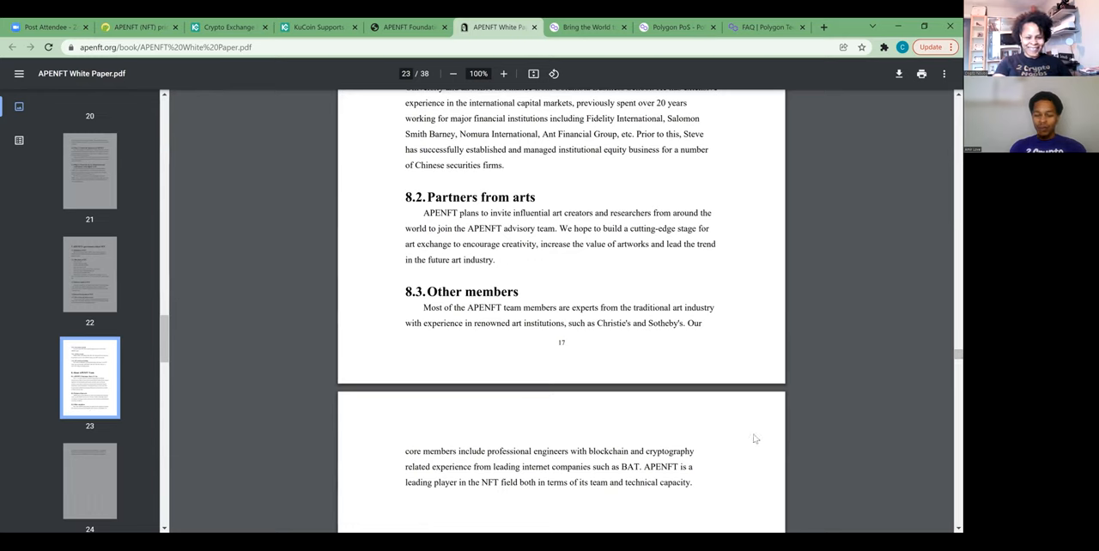